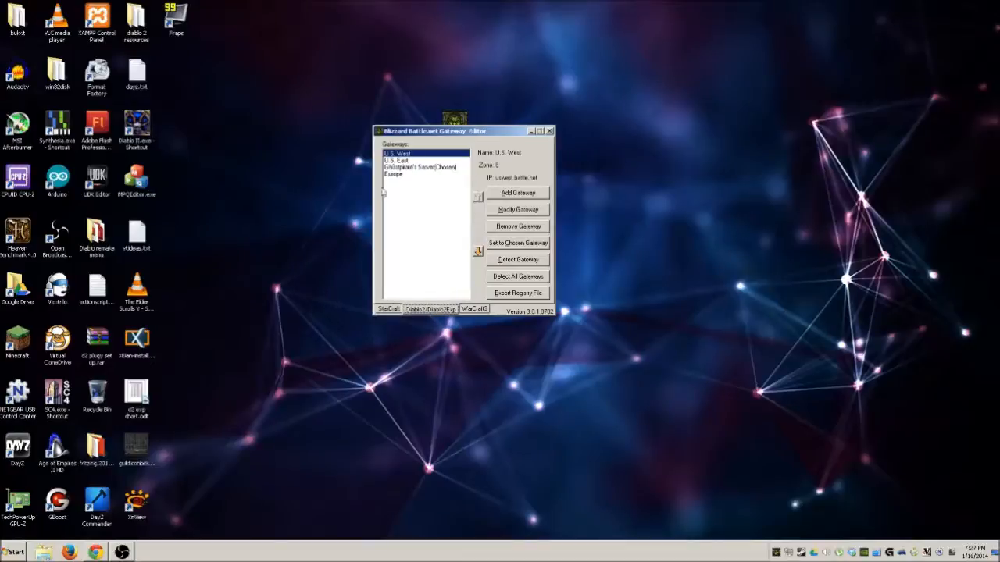
mouse_move(425, 164)
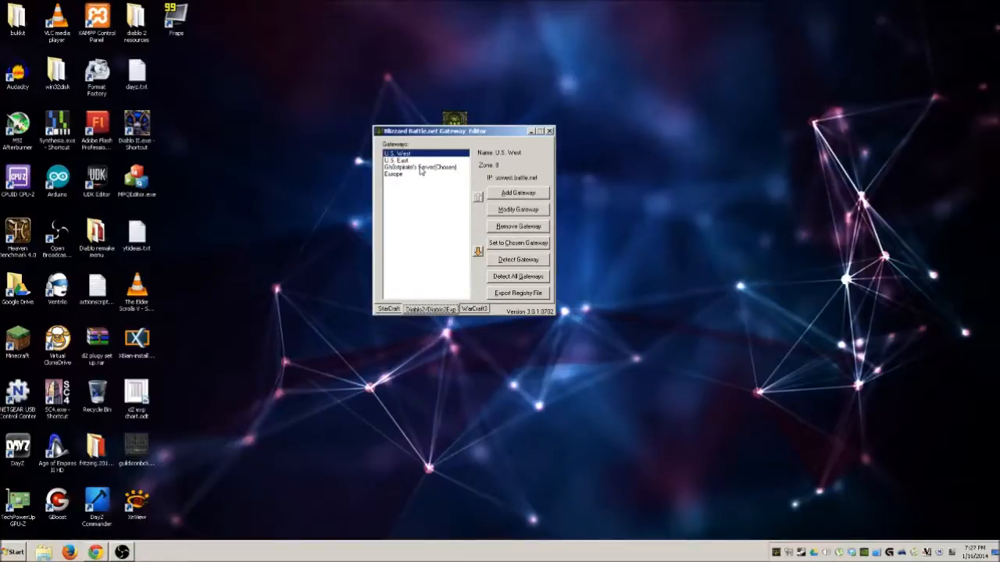
- Select the custom private-server gateway with its local IP as the current gateway
click(421, 167)
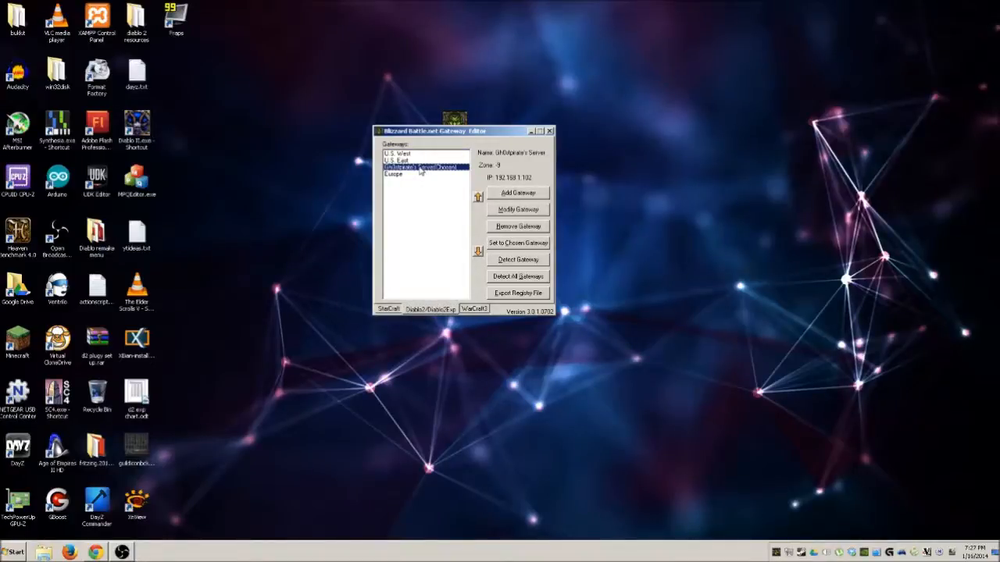
mouse_move(478, 170)
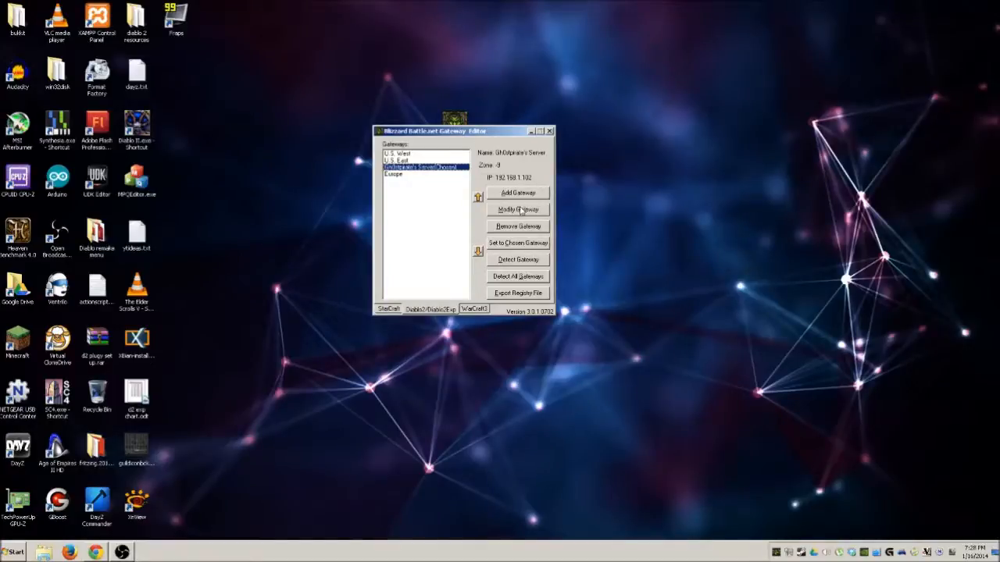
click(518, 210)
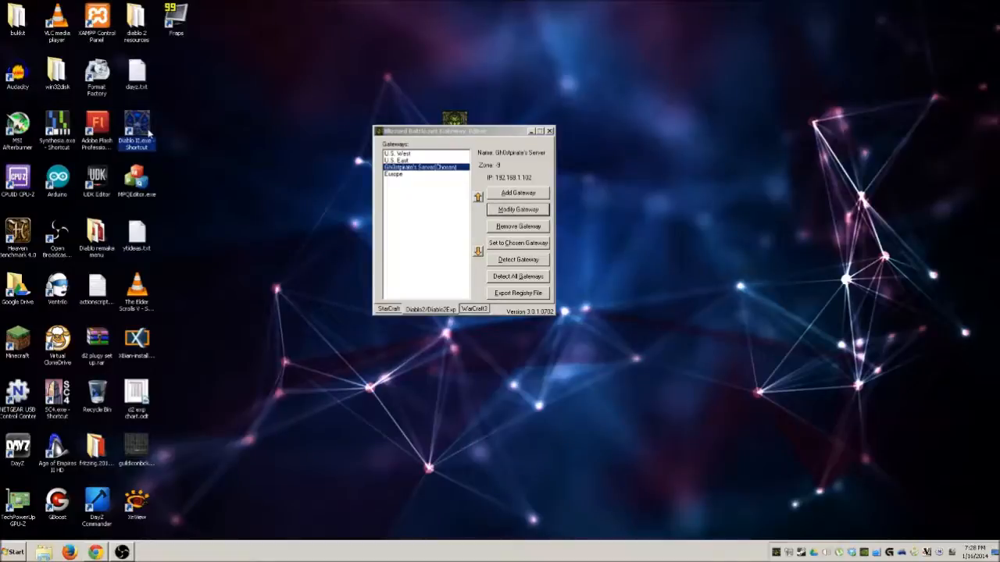
mouse_move(139, 122)
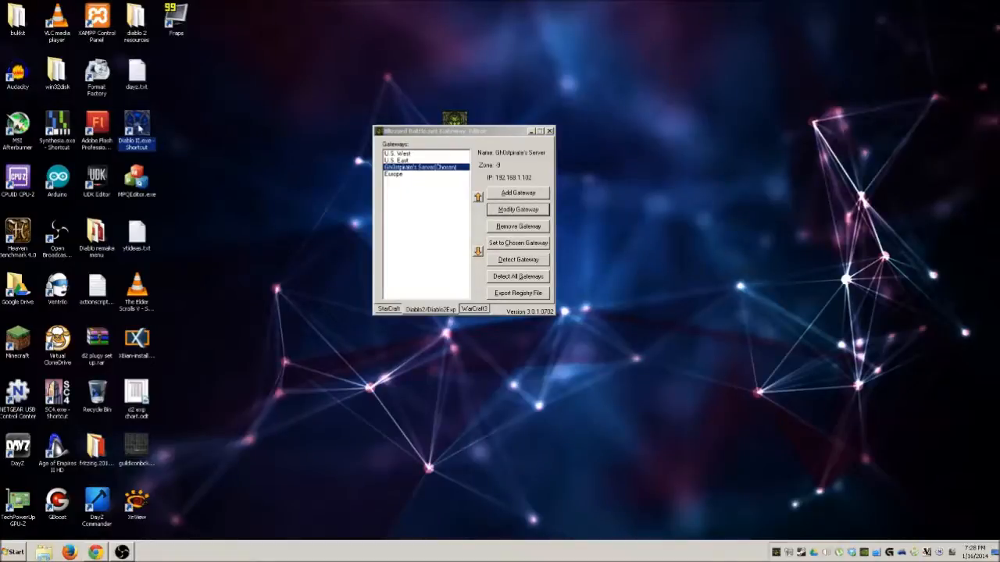
mouse_move(286, 264)
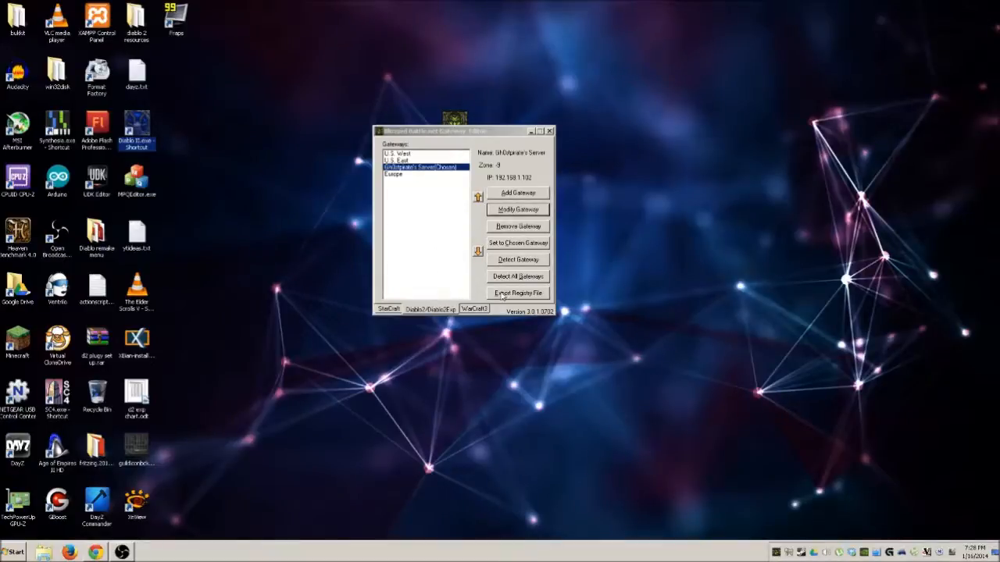
- Export the gateways to a .reg file on the desktop and view it in Notepad++
click(518, 294)
text(rthdthdi)
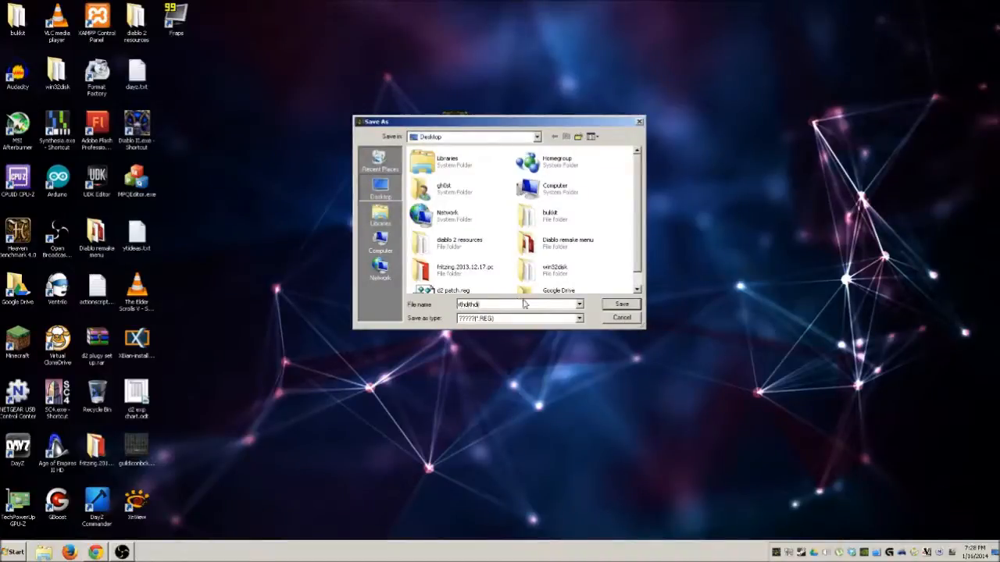
click(622, 303)
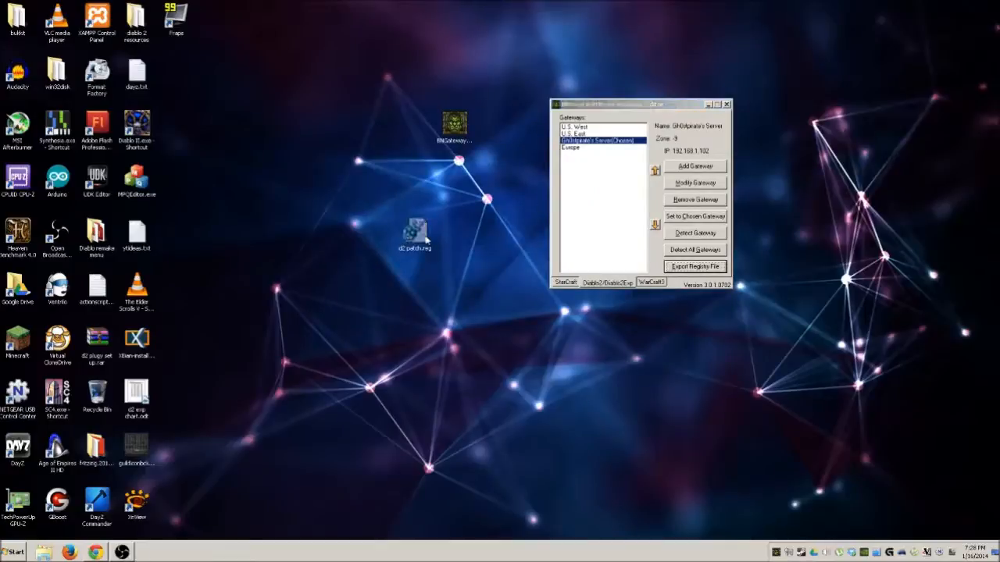
right_click(415, 235)
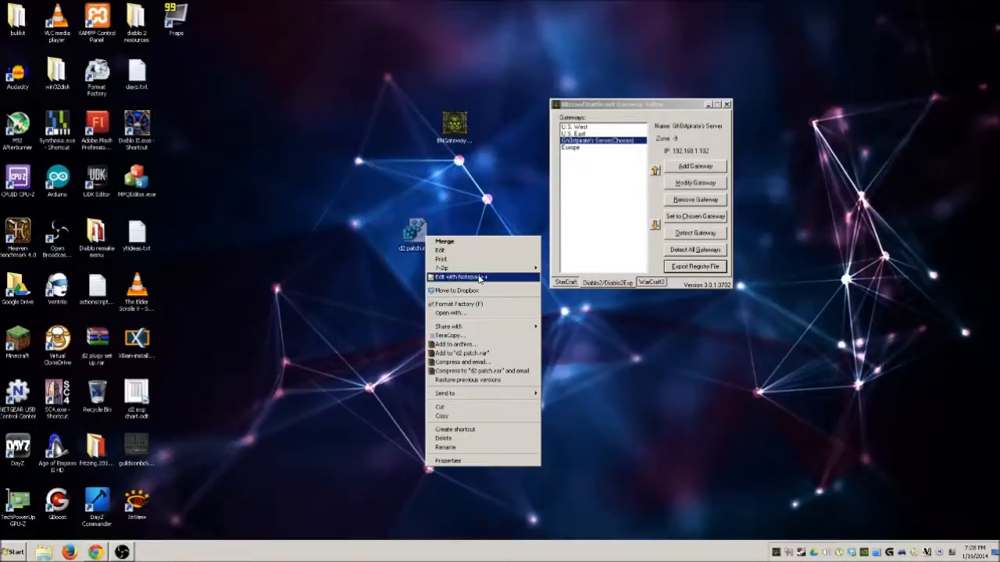
click(459, 277)
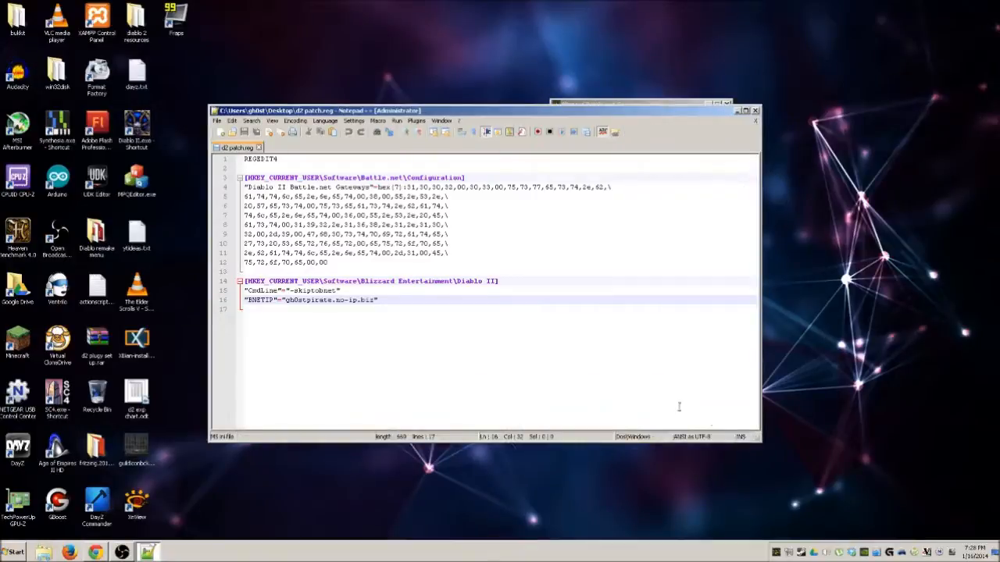
mouse_move(571, 309)
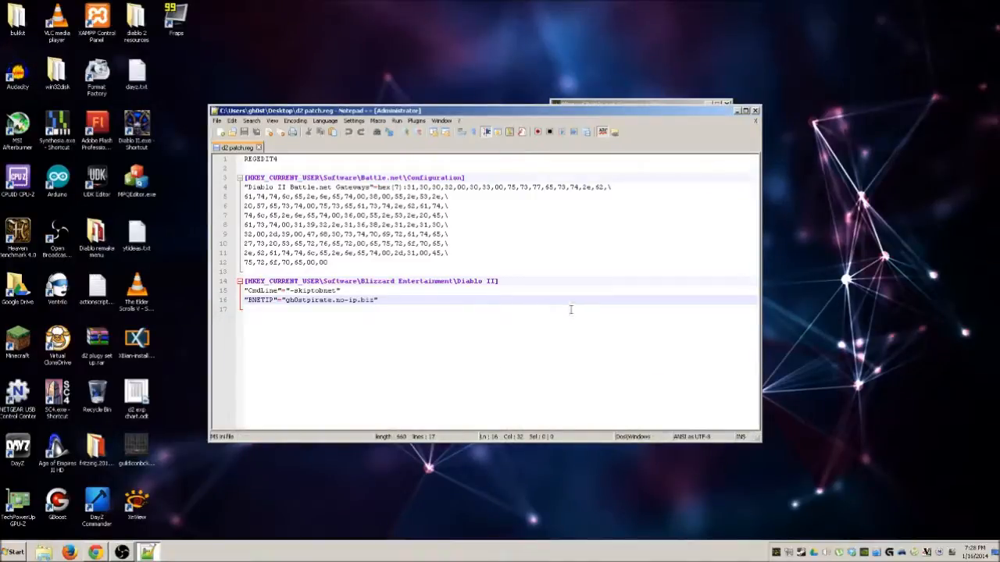